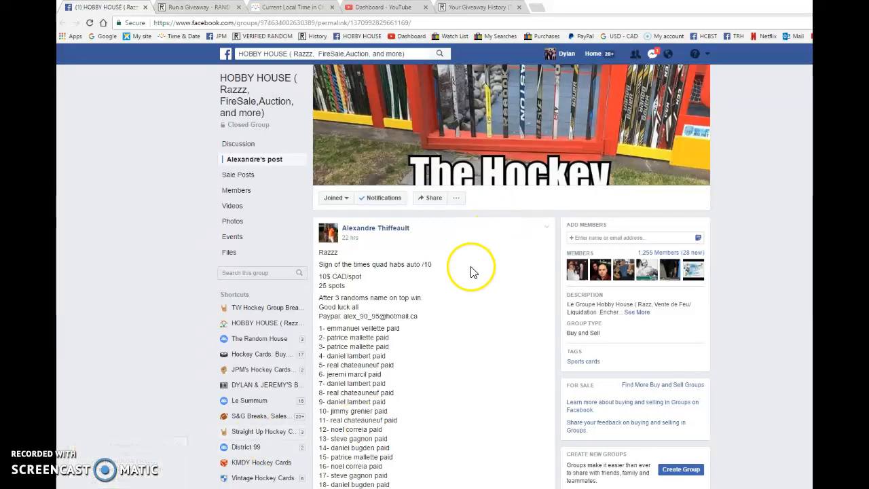
mouse_move(324, 326)
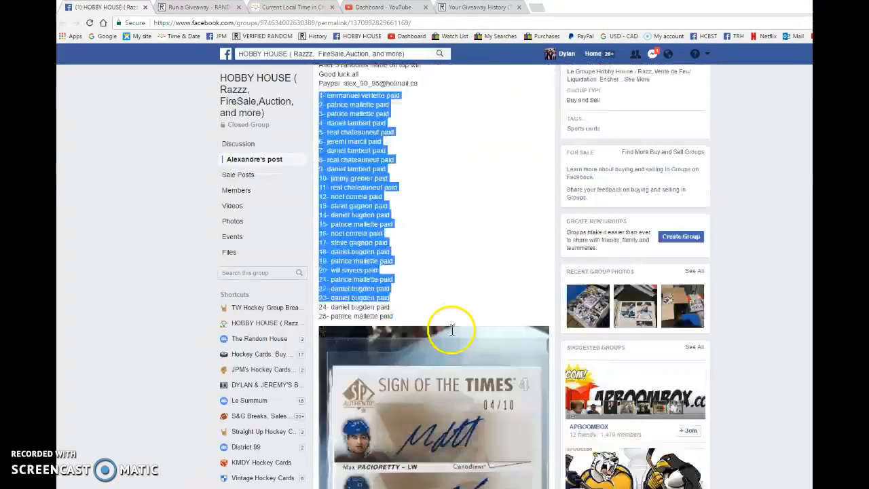
Review the raffle post's 25 paid spots down to its latest comments and reply box
scroll("down", 3)
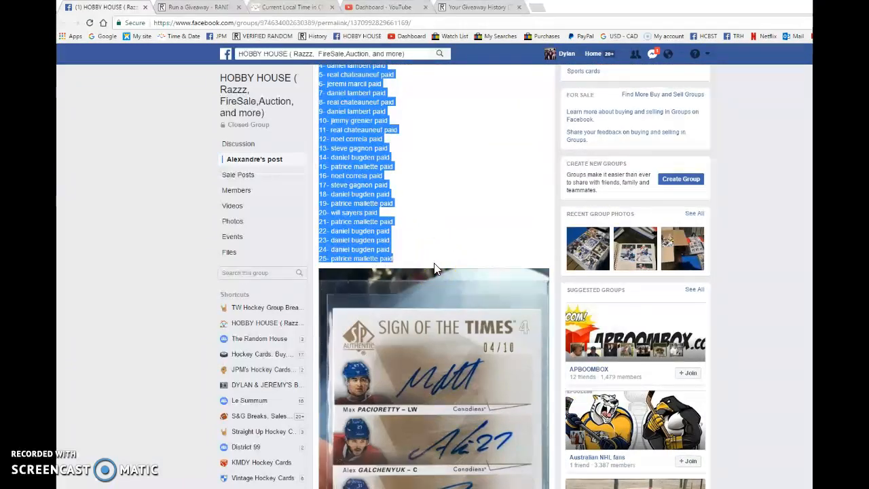
scroll("down", 3)
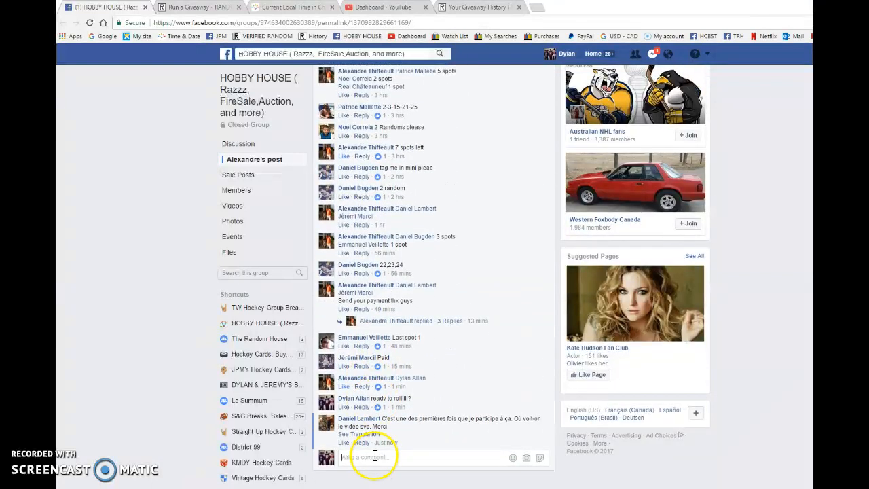
Run the giveaway through round 2 and post its timestamp with one round left as a comment
left_click(197, 7)
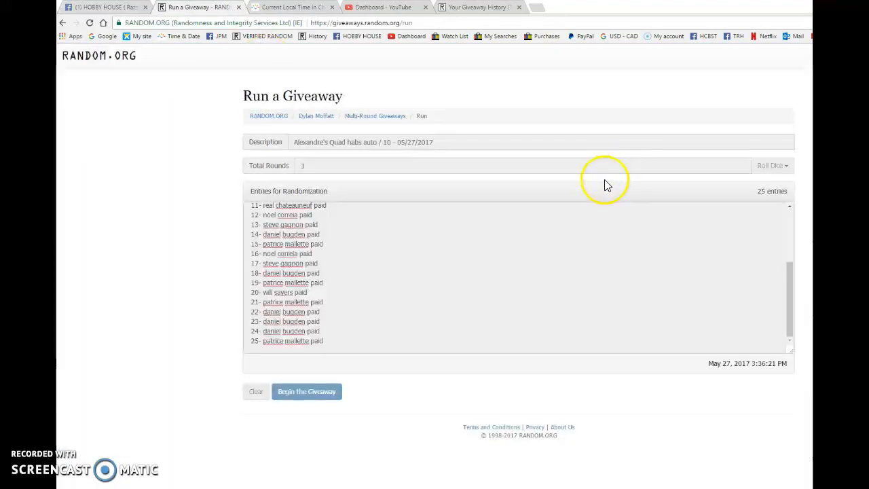
left_click(307, 392)
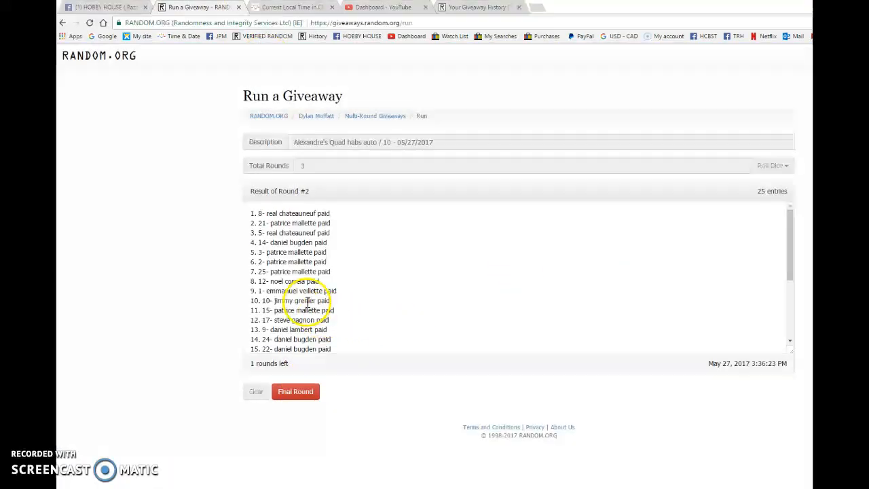
scroll("down", 3)
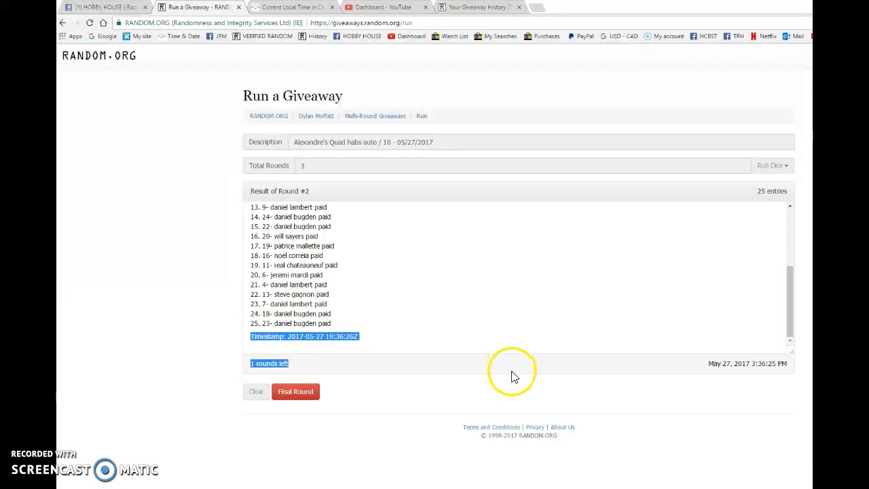
left_click(102, 7)
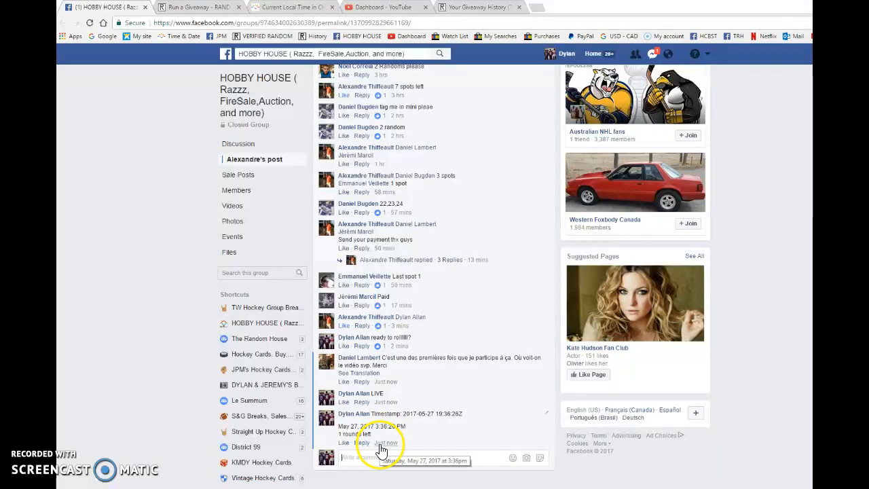
Complete the final third round and bring its timestamp, verification code and Completed text into view
left_click(197, 7)
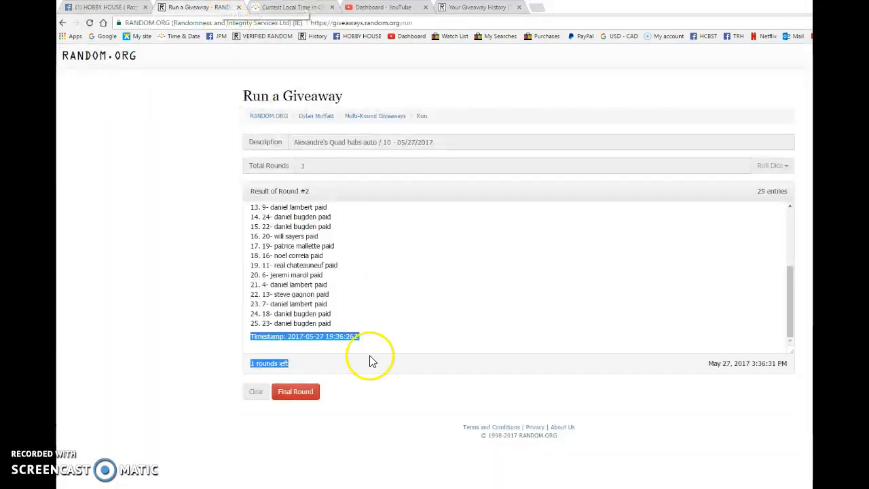
left_click(294, 392)
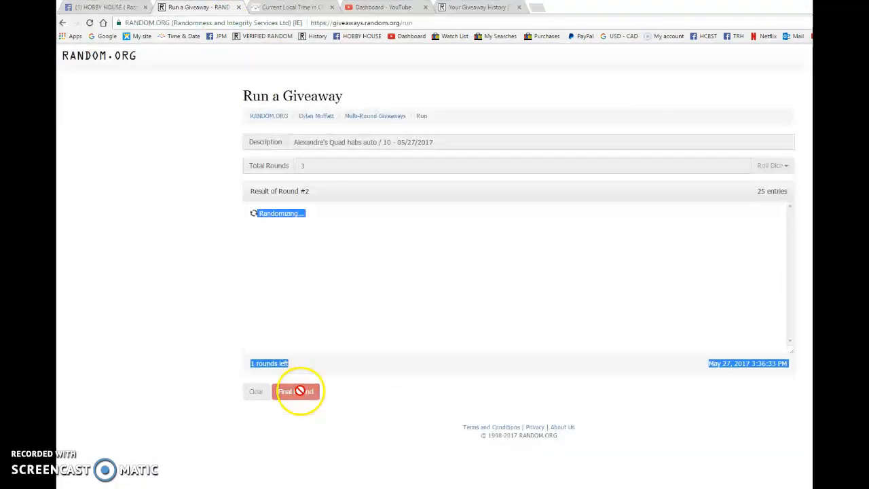
left_click(296, 391)
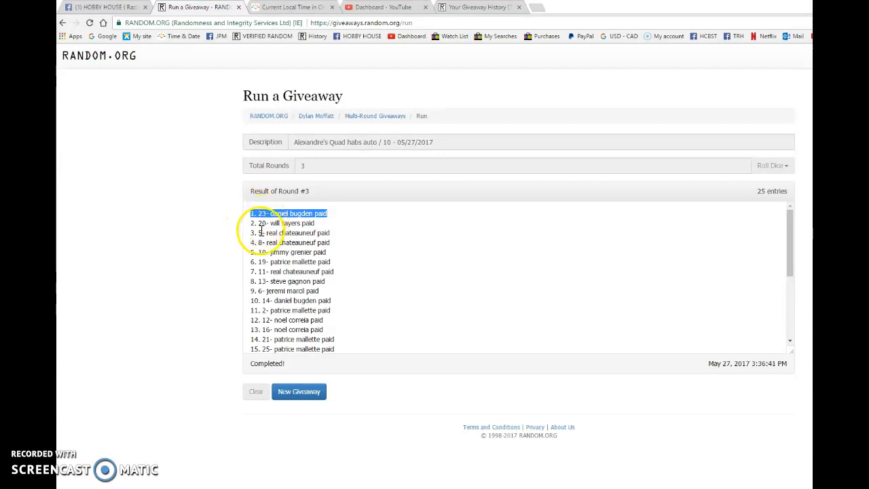
scroll("down", 3)
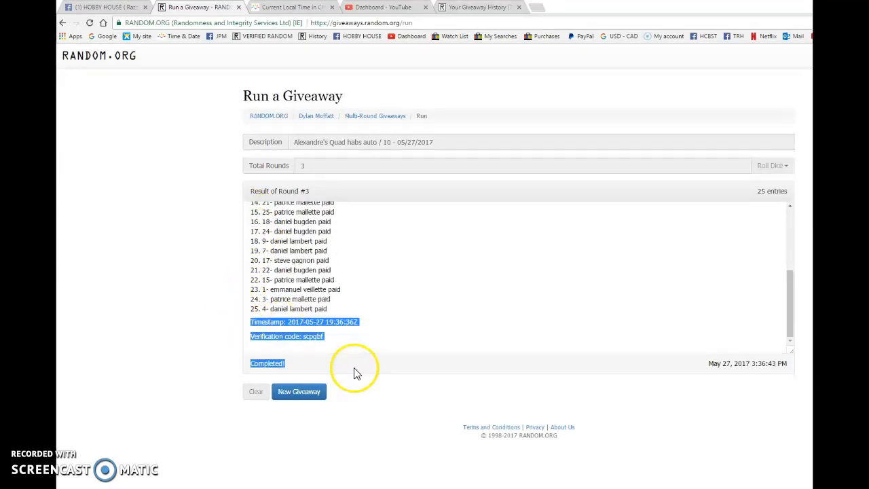
Comment the final timestamp, verification code and Completed text, then post a 'DONE' comment
left_click(101, 6)
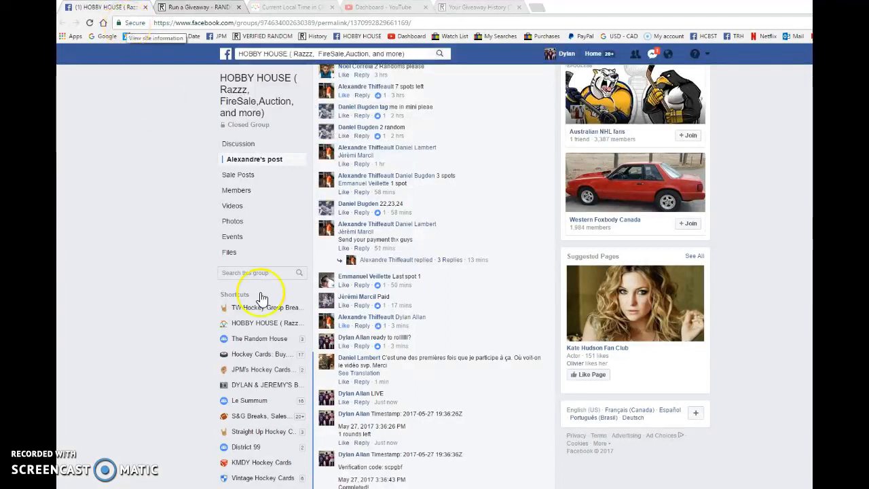
scroll("down", 3)
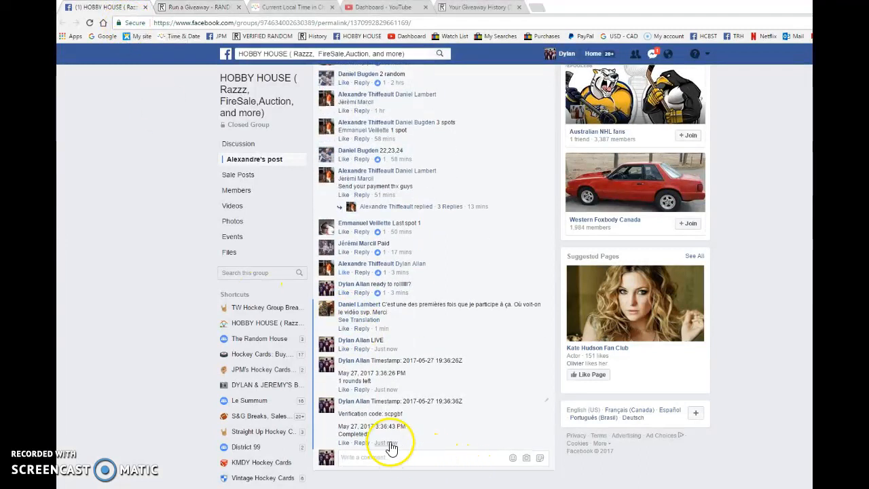
left_click(197, 7)
type("DO")
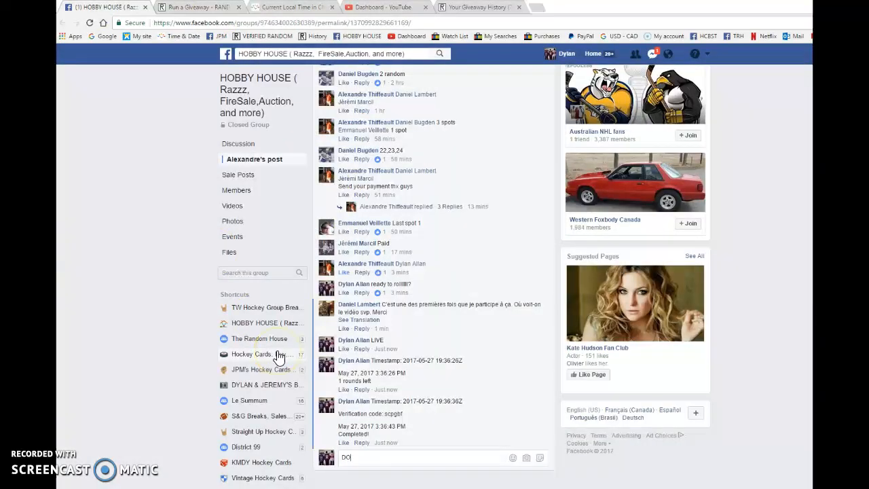
key("Return")
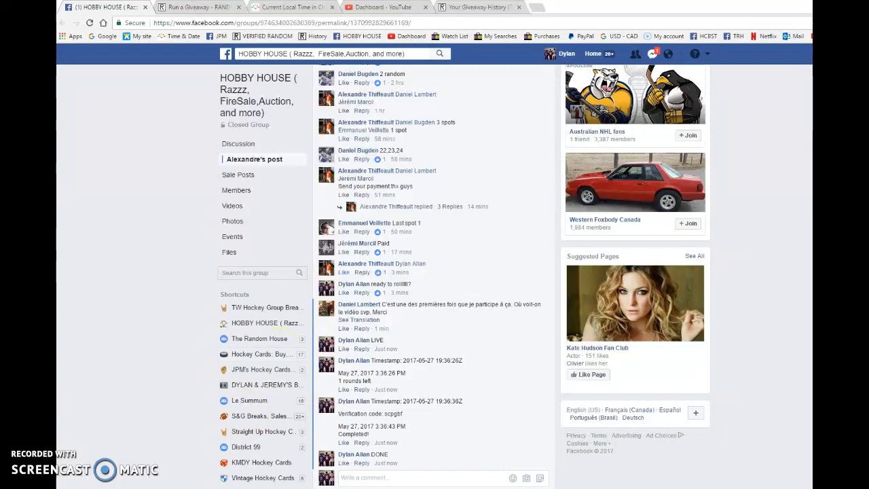